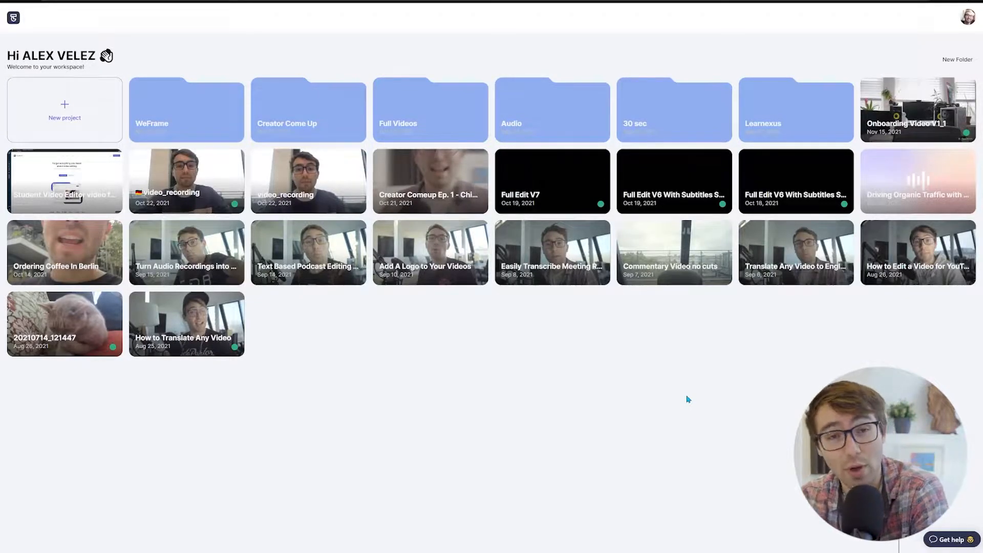
- Open the Quick Video project from the workspace dashboard
{"action": "left_click", "coordinate": [64, 110]}
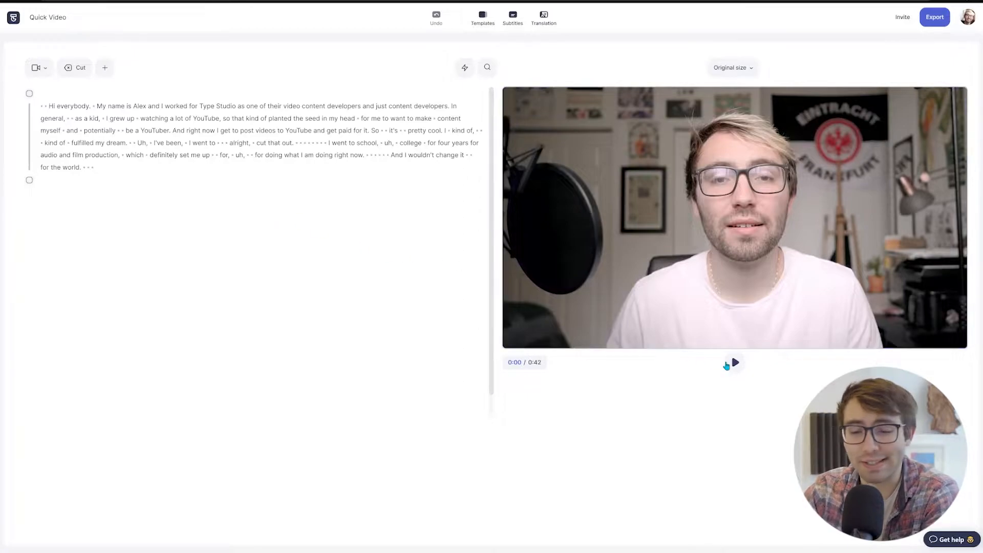
- Switch the Quick Video format from original size to Portrait (9:16)
{"action": "left_click", "coordinate": [735, 363]}
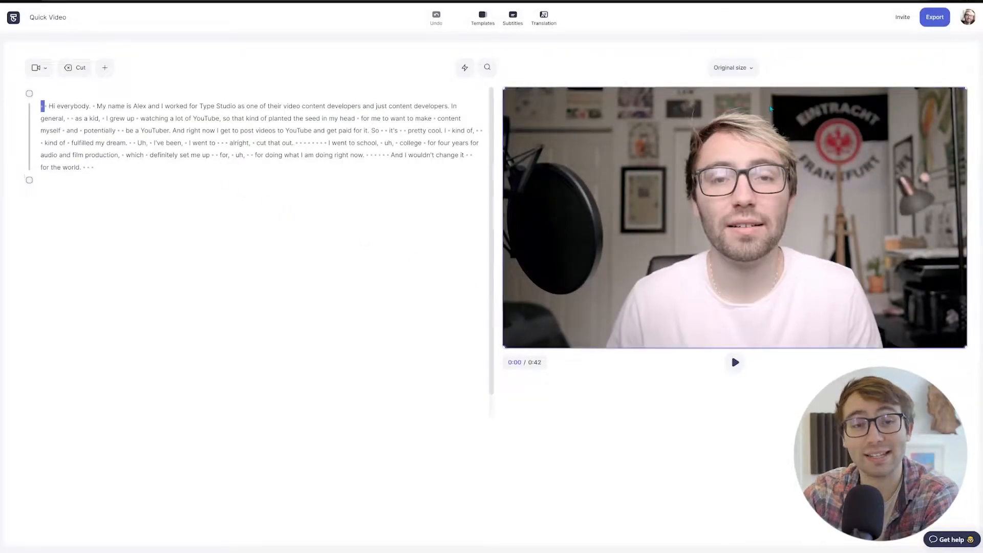
{"action": "left_click", "coordinate": [732, 68]}
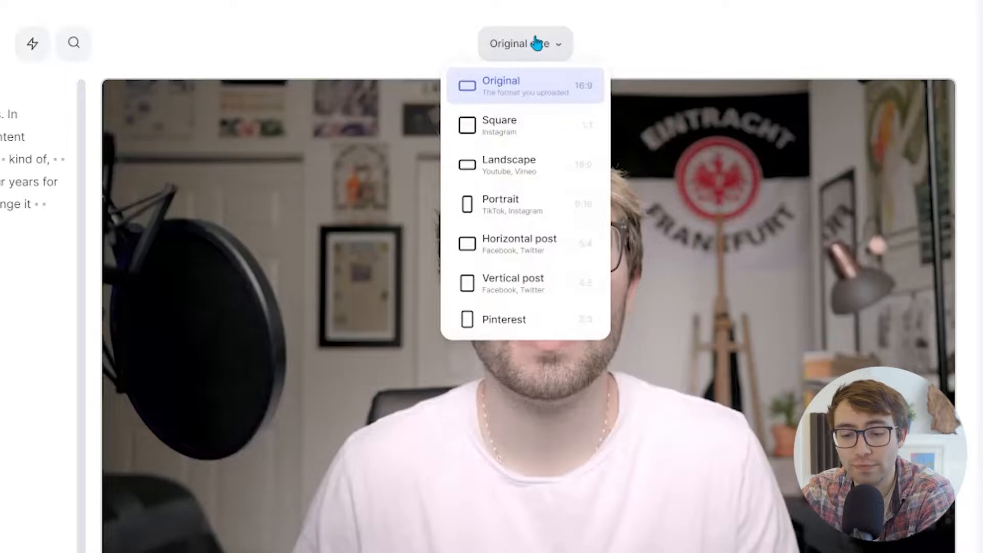
{"action": "left_click", "coordinate": [498, 204]}
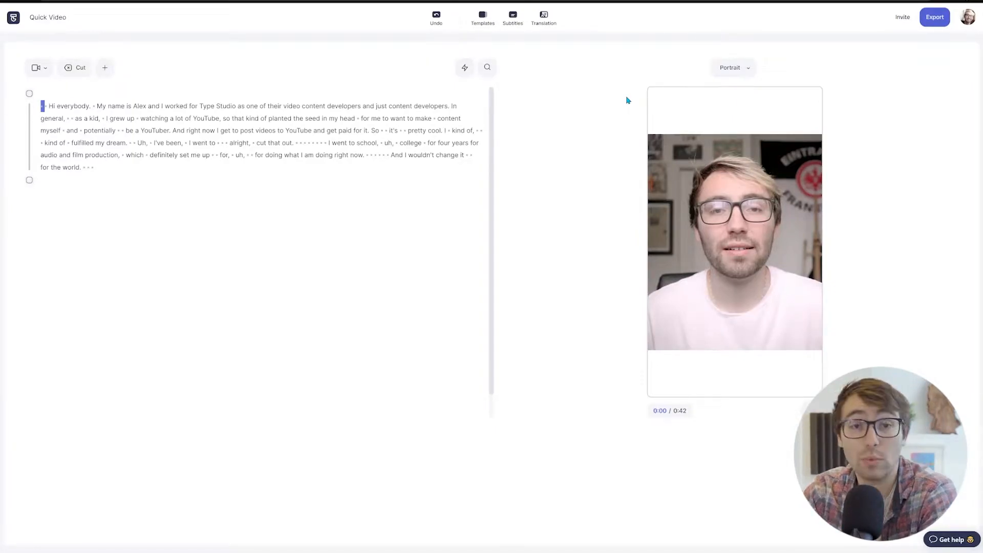
{"action": "left_click", "coordinate": [104, 67]}
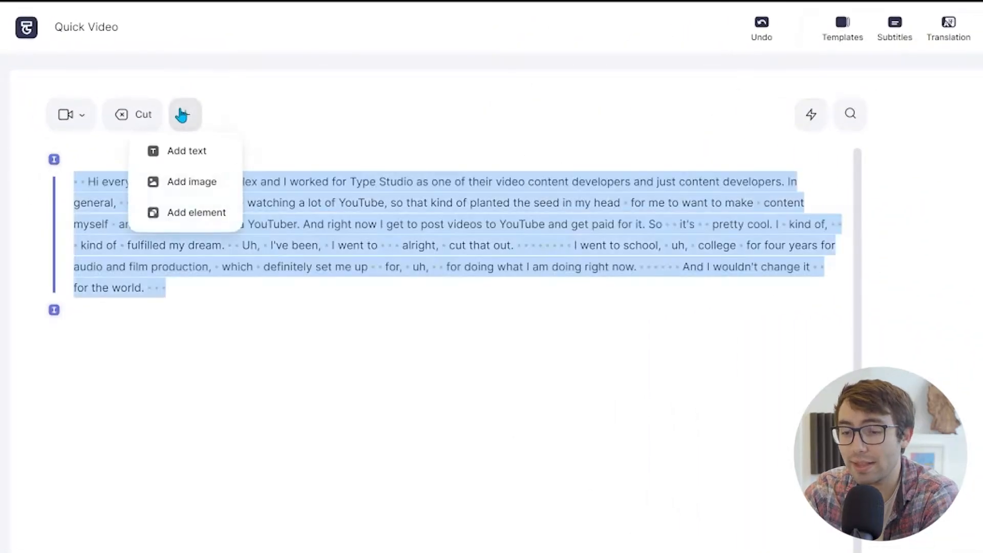
{"action": "left_click", "coordinate": [192, 181]}
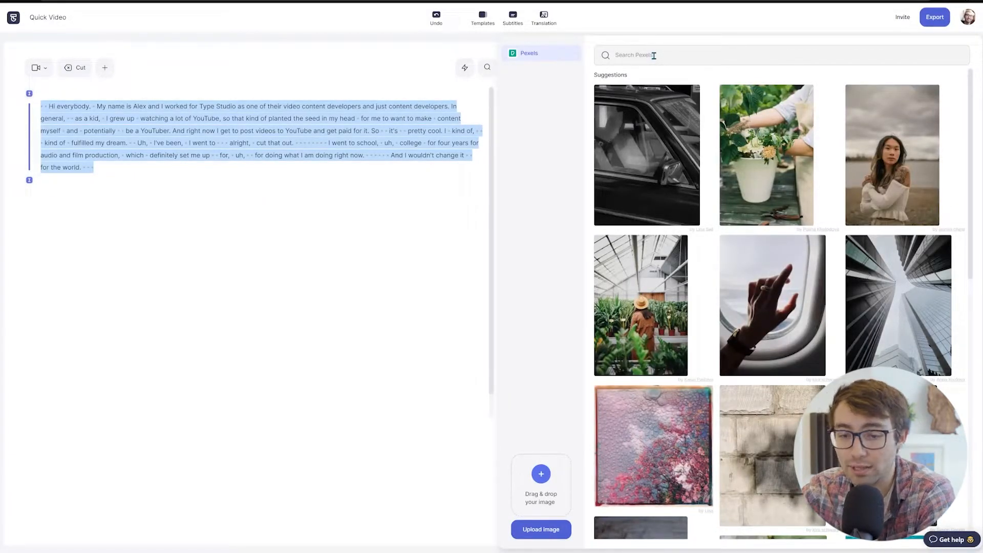
{"action": "type", "text": "color"}
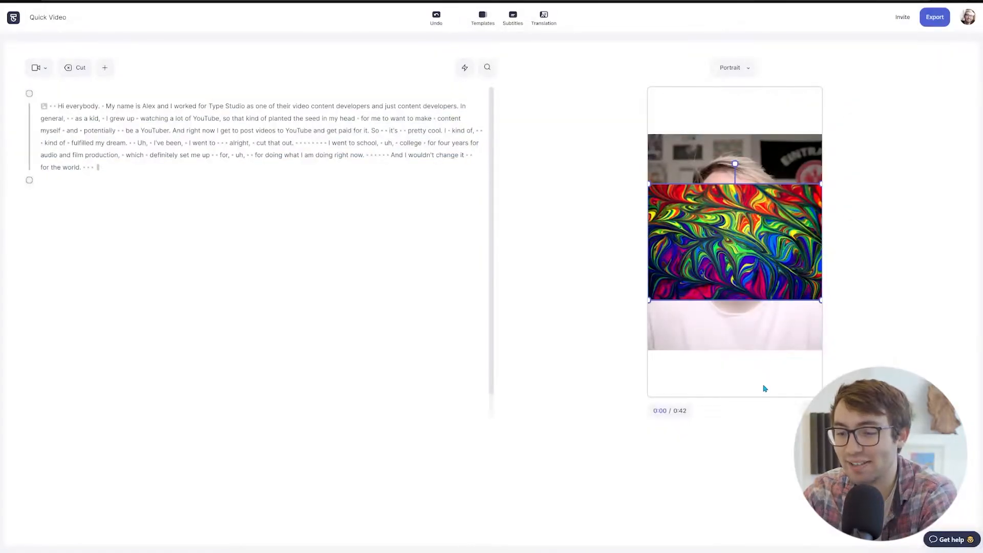
{"action": "left_click", "coordinate": [734, 241]}
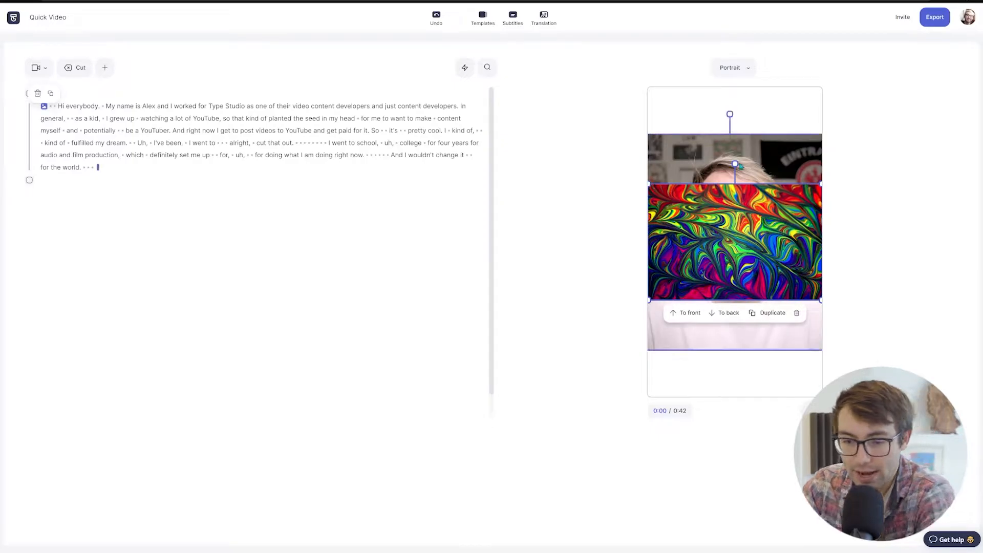
{"action": "left_click_drag", "start_coordinate": [735, 184], "coordinate": [676, 329]}
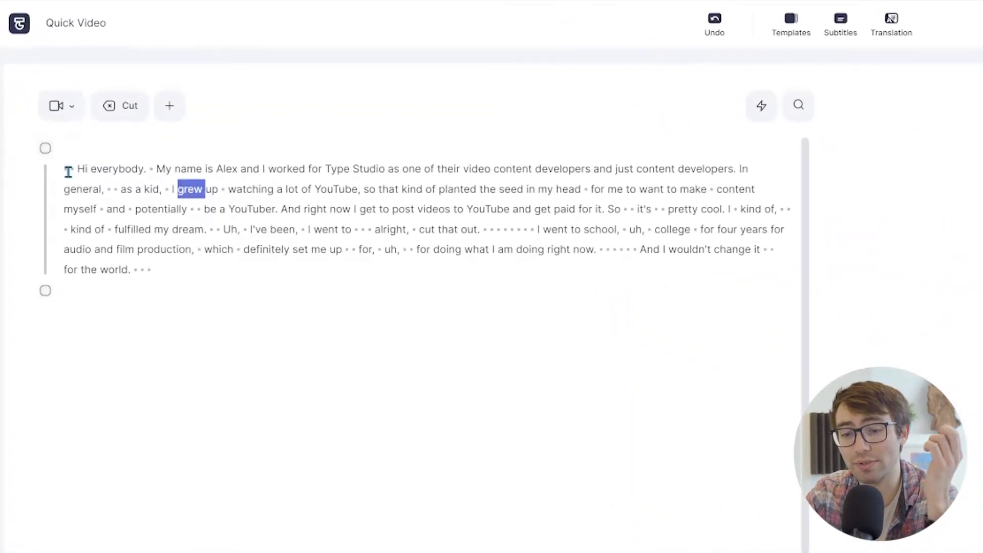
- Upload Blue.png as an image and send it to the back behind the clip
{"action": "left_click", "coordinate": [169, 105]}
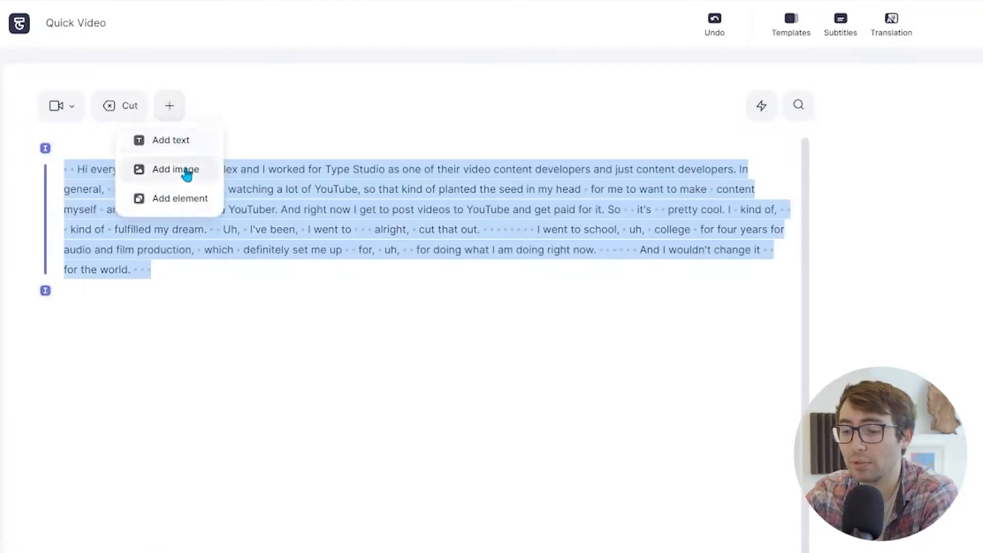
{"action": "left_click", "coordinate": [175, 168]}
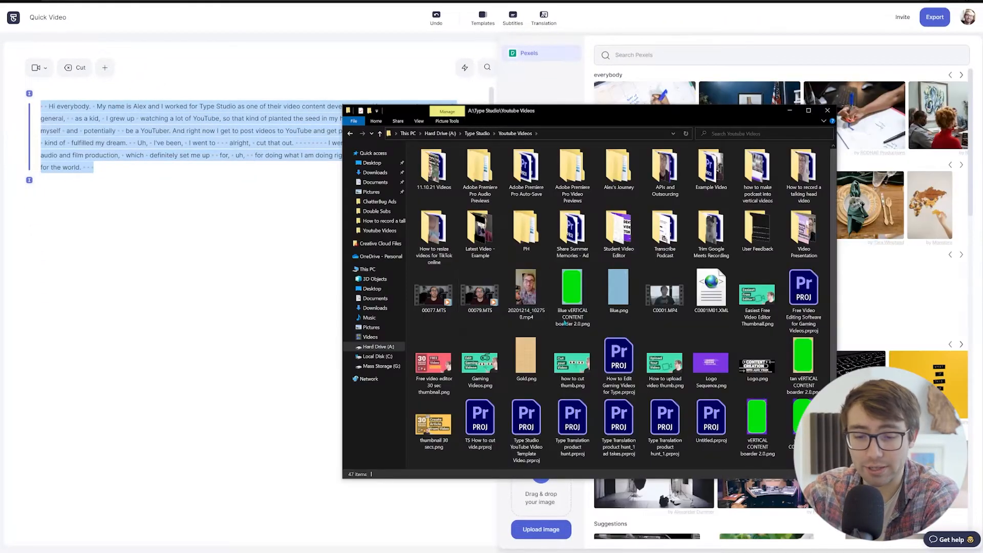
{"action": "left_click", "coordinate": [827, 112]}
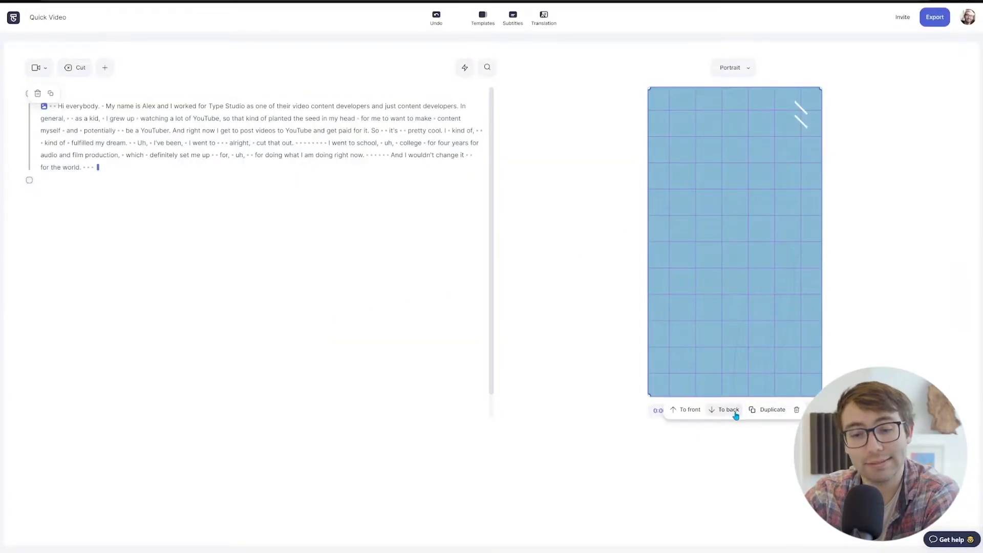
{"action": "left_click", "coordinate": [727, 409]}
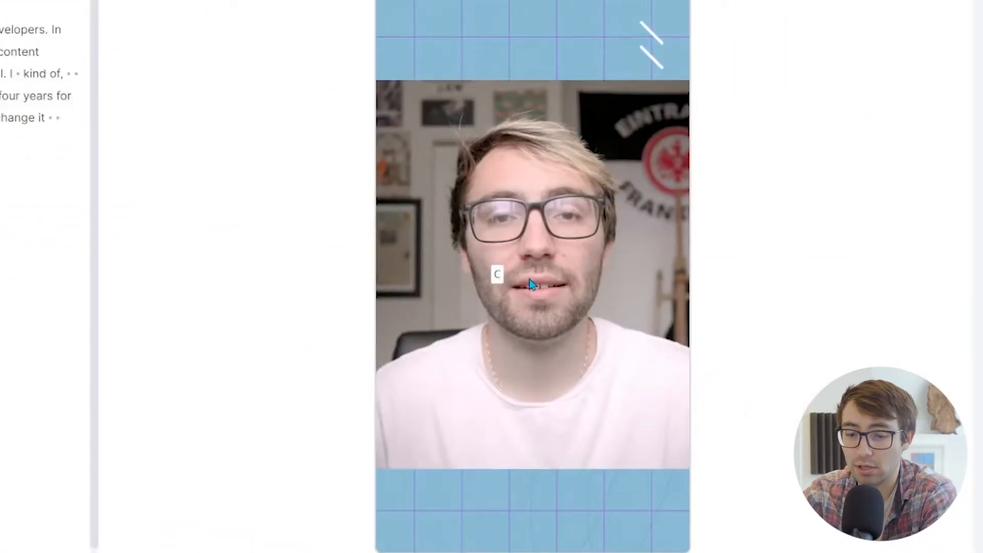
- Type the 'Follow Your Childhood Dreams' title in a condensed font and fit it in the top band
{"action": "type", "text": "Follow Your Childhood Dreams"}
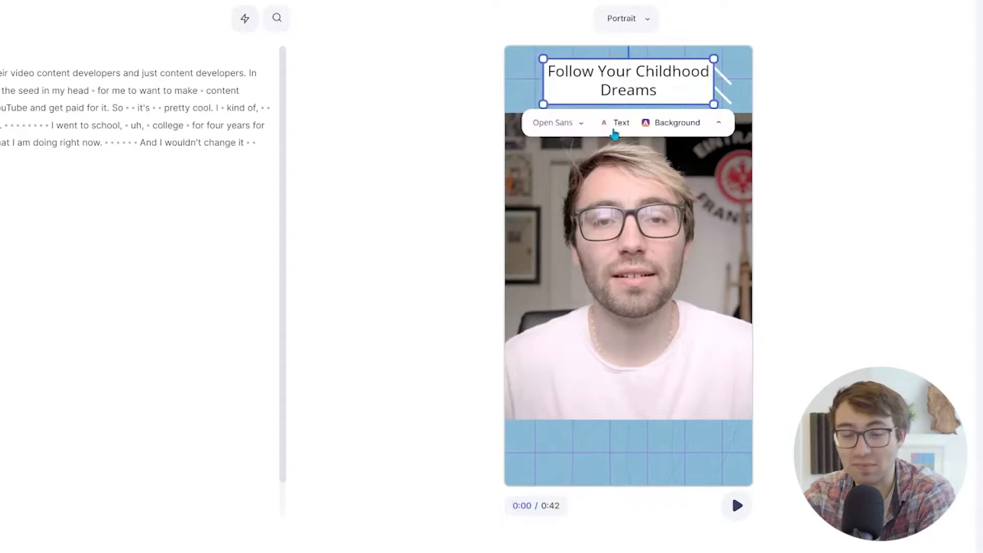
{"action": "left_click", "coordinate": [556, 122]}
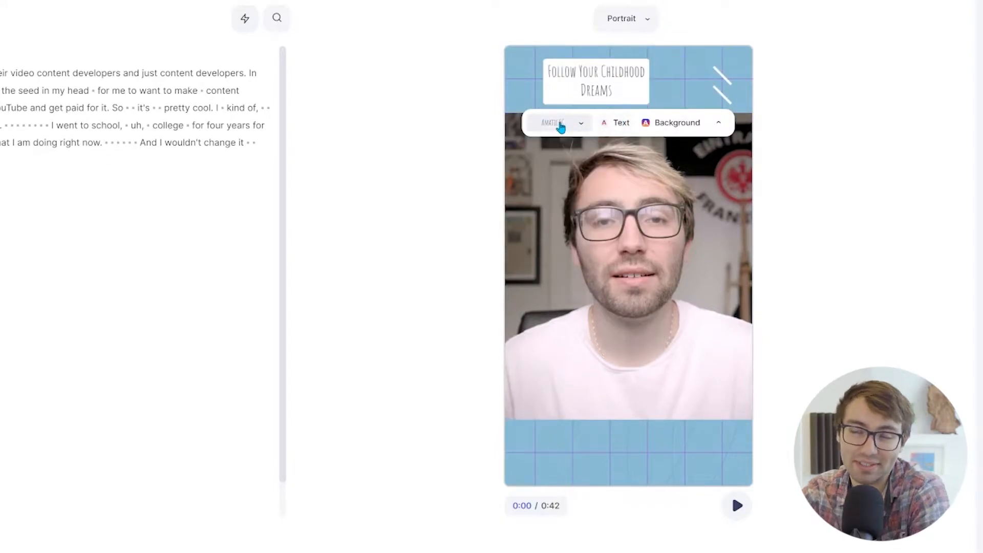
{"action": "left_click", "coordinate": [677, 122]}
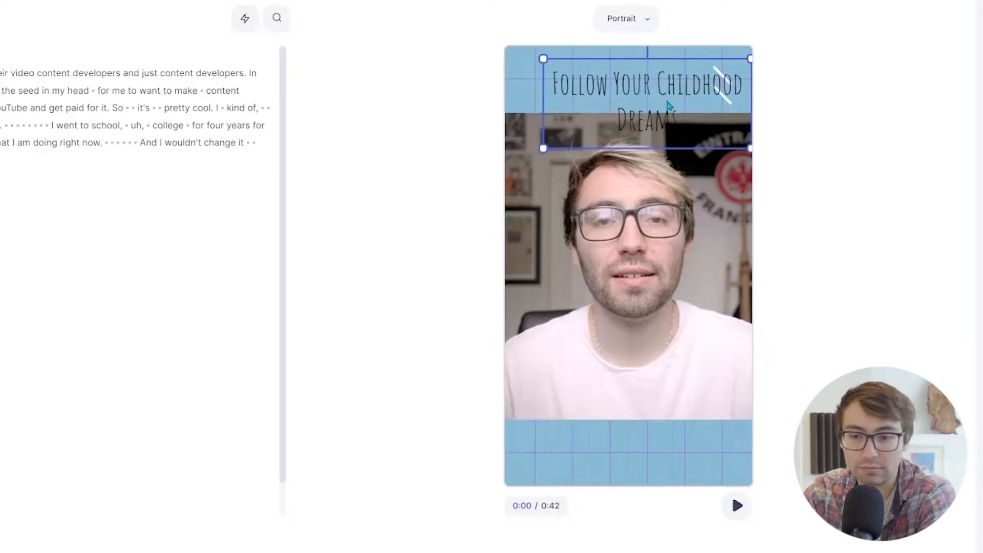
{"action": "left_click", "coordinate": [560, 142]}
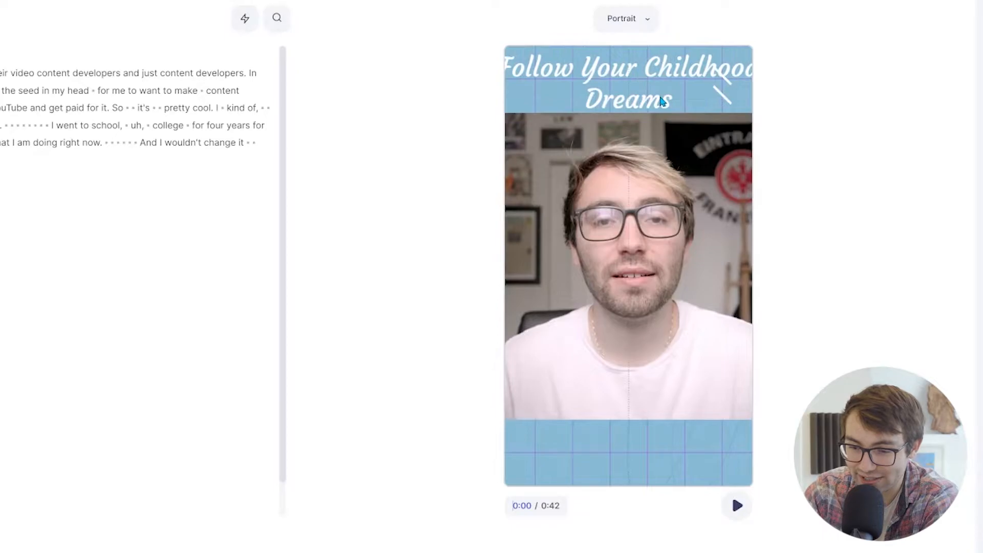
{"action": "left_click", "coordinate": [627, 81]}
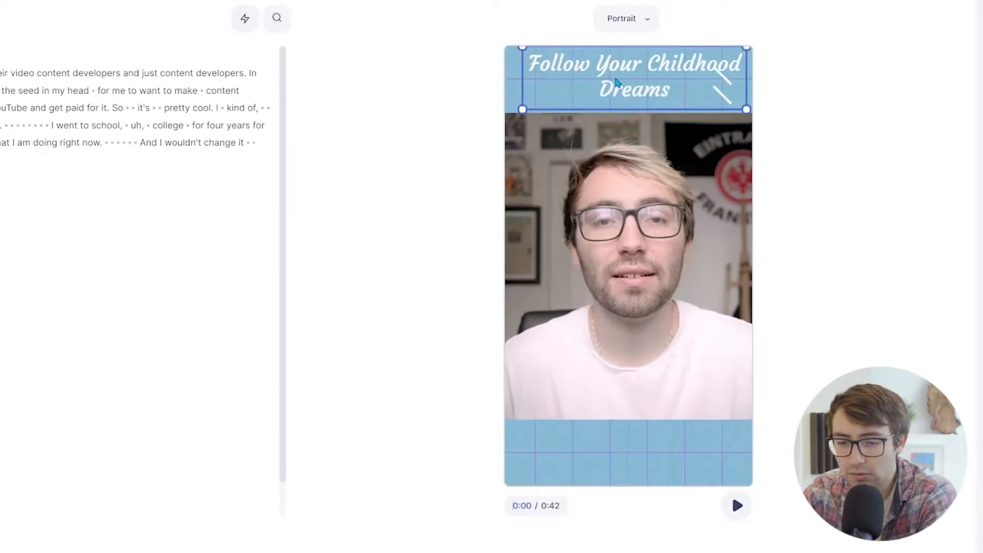
{"action": "left_click", "coordinate": [634, 76]}
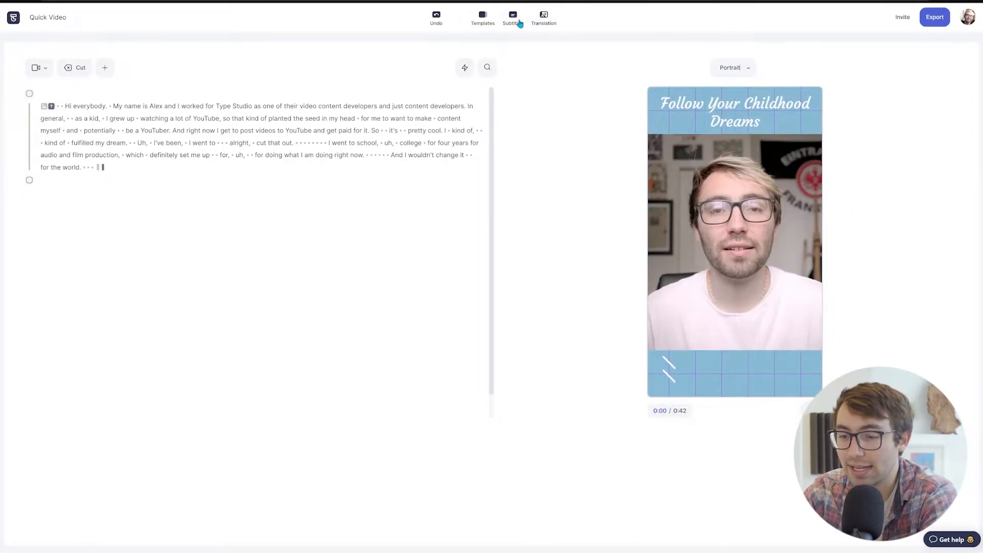
- Generate subtitles and place them just above the bottom grid band
{"action": "left_click", "coordinate": [512, 14]}
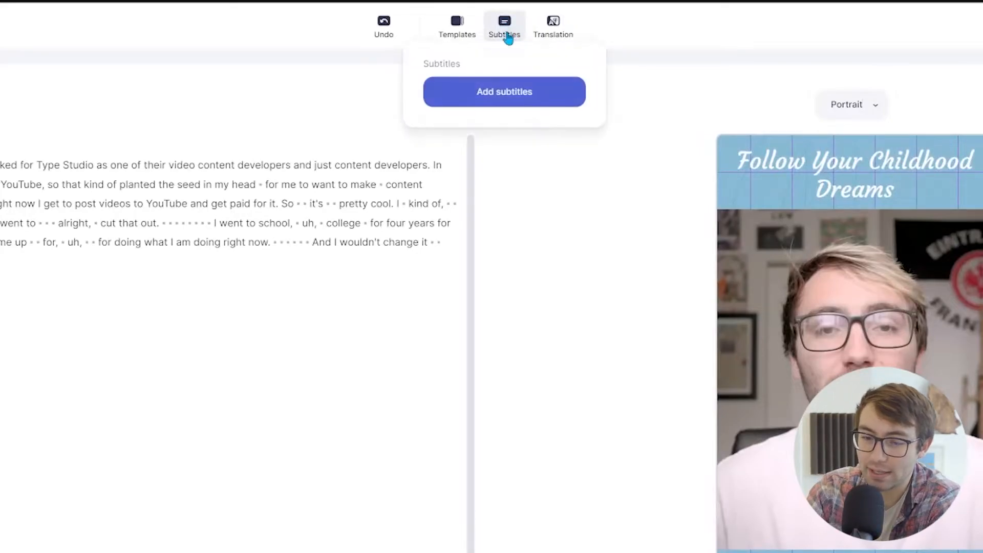
{"action": "left_click", "coordinate": [503, 92]}
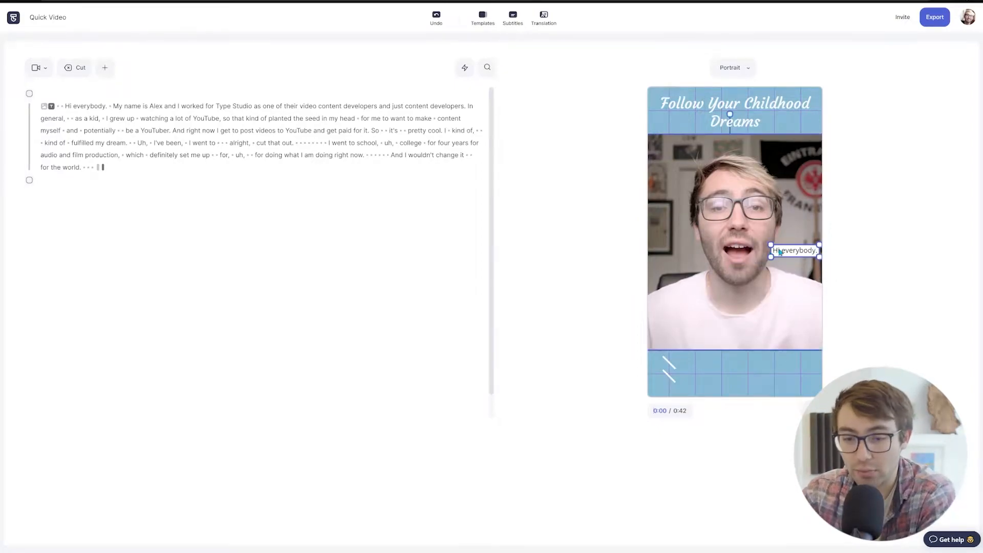
{"action": "left_click_drag", "start_coordinate": [797, 250], "coordinate": [735, 328]}
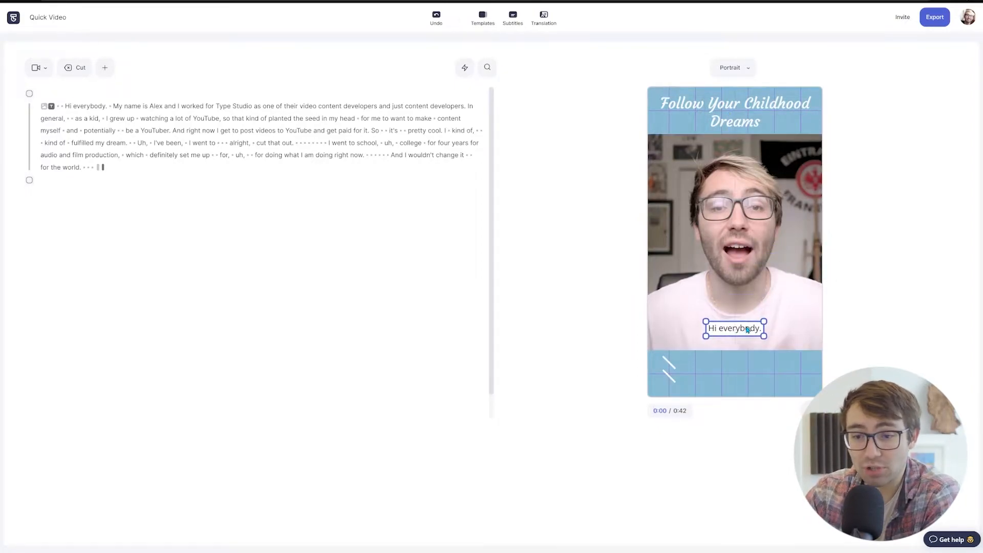
{"action": "left_click", "coordinate": [690, 349]}
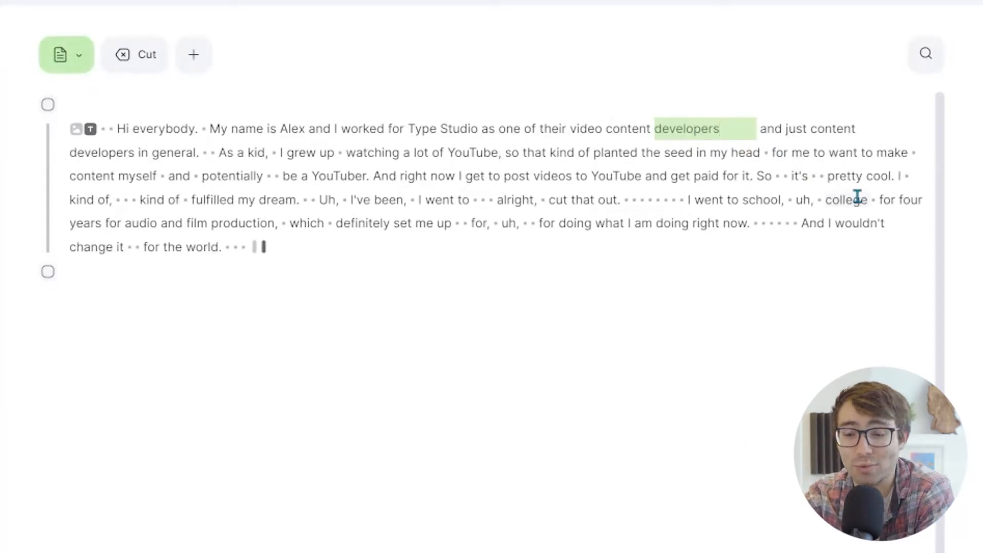
- Correct the transcript word 'developer' to 'developers'
{"action": "key", "text": "Backspace"}
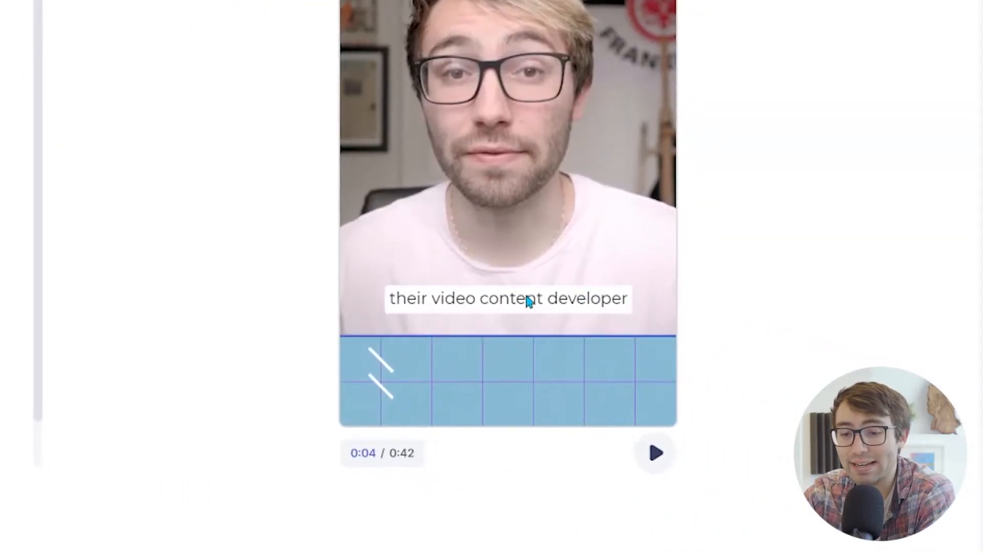
{"action": "double_click", "coordinate": [684, 128]}
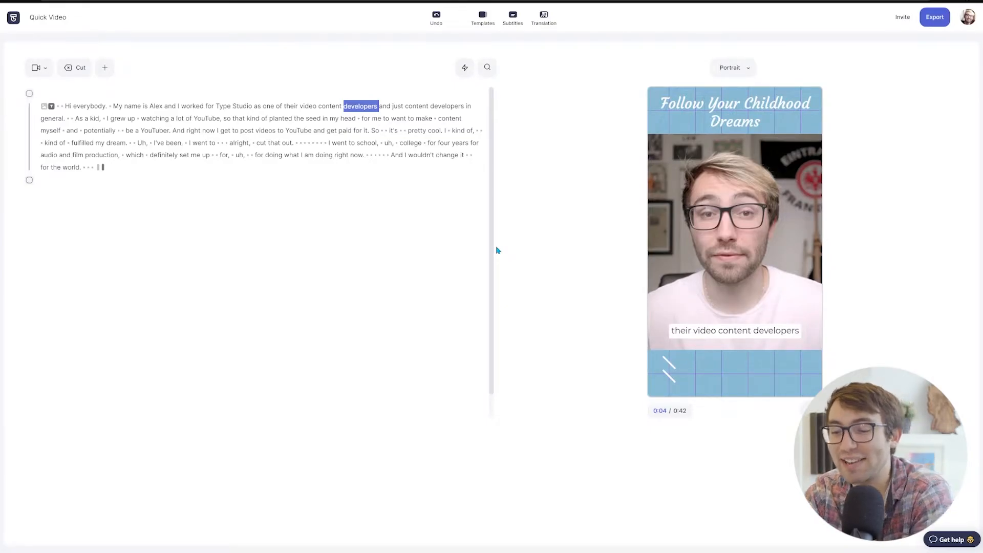
{"action": "left_click", "coordinate": [482, 14]}
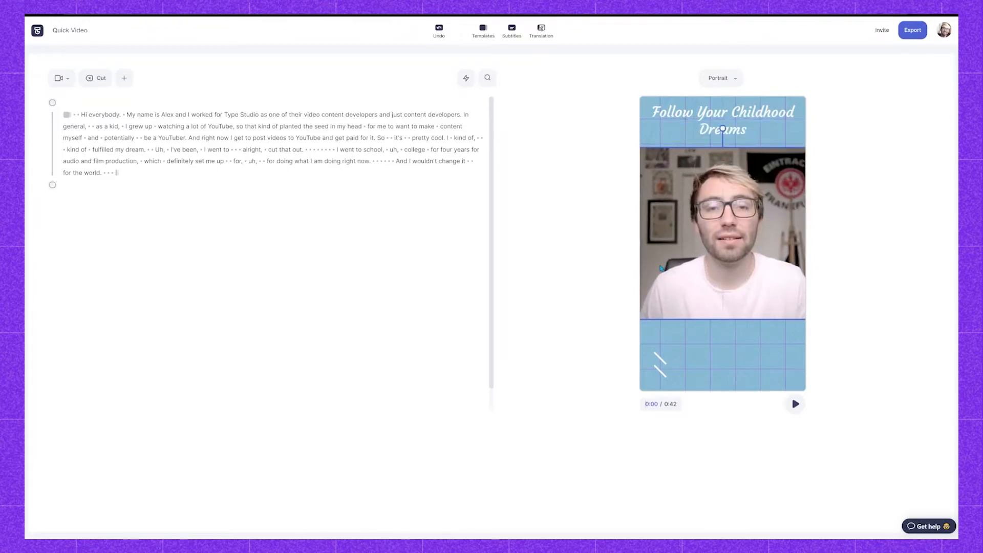
- Export the video, review Audio, Subtitles and Text options, and download it from the share page
{"action": "left_click", "coordinate": [511, 29]}
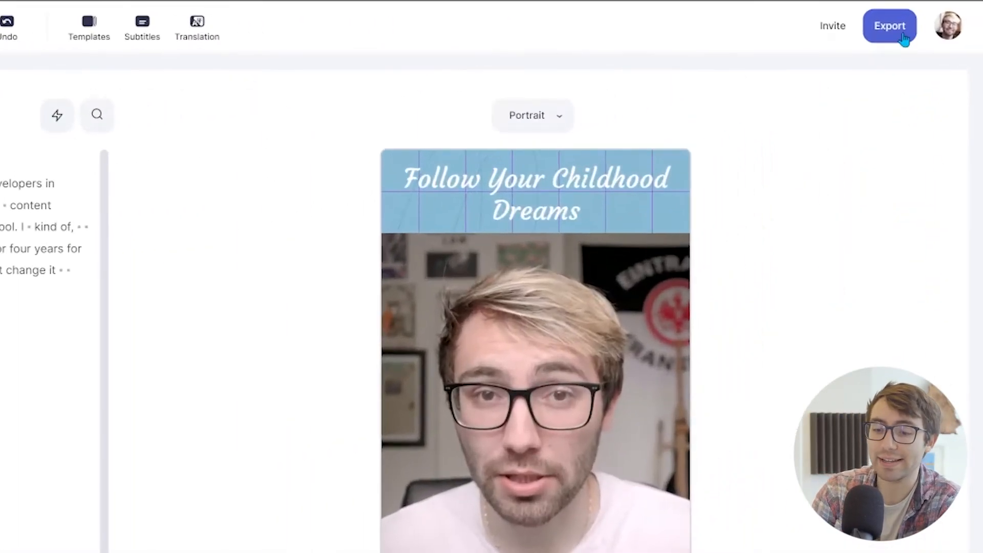
{"action": "left_click", "coordinate": [889, 25]}
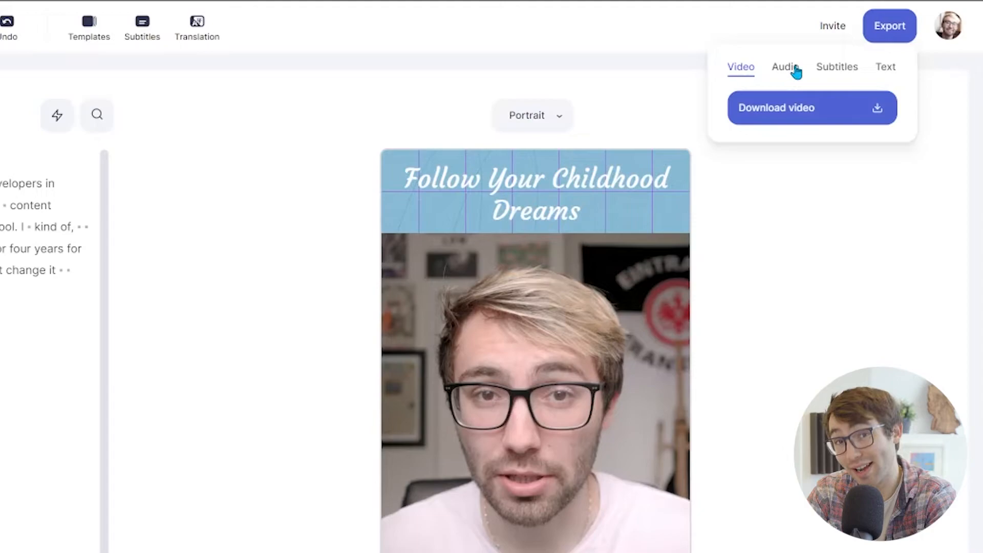
{"action": "left_click", "coordinate": [785, 66]}
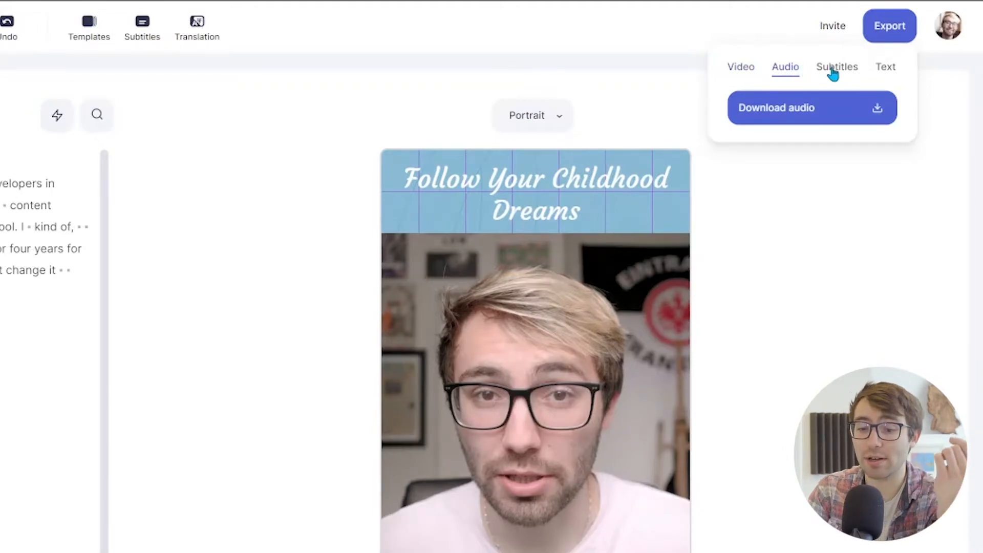
{"action": "left_click", "coordinate": [886, 67]}
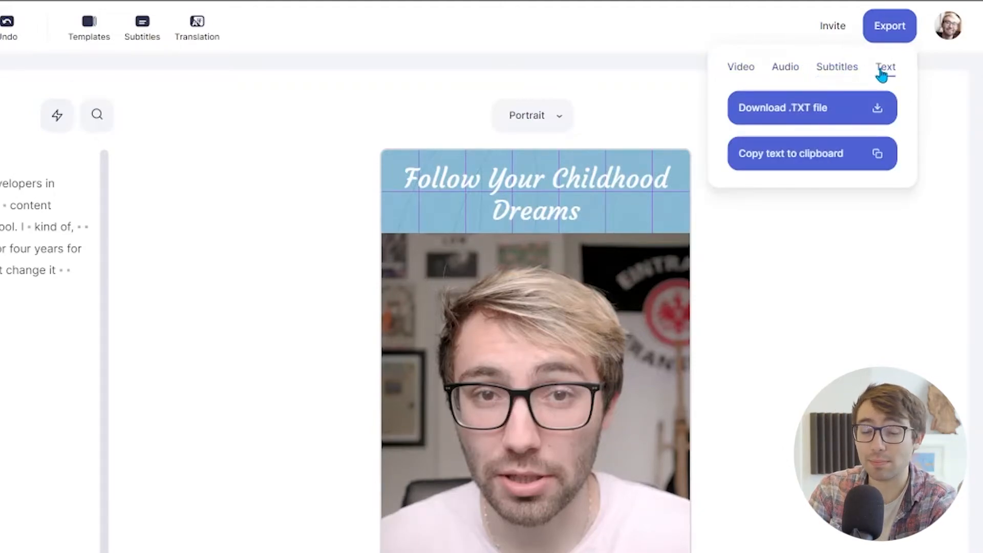
{"action": "left_click", "coordinate": [740, 67]}
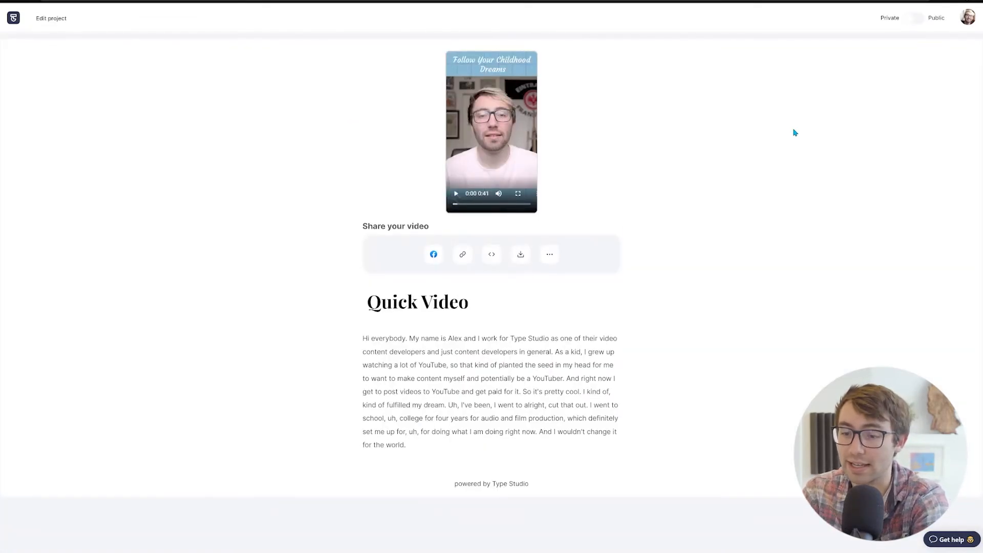
{"action": "left_click", "coordinate": [520, 254]}
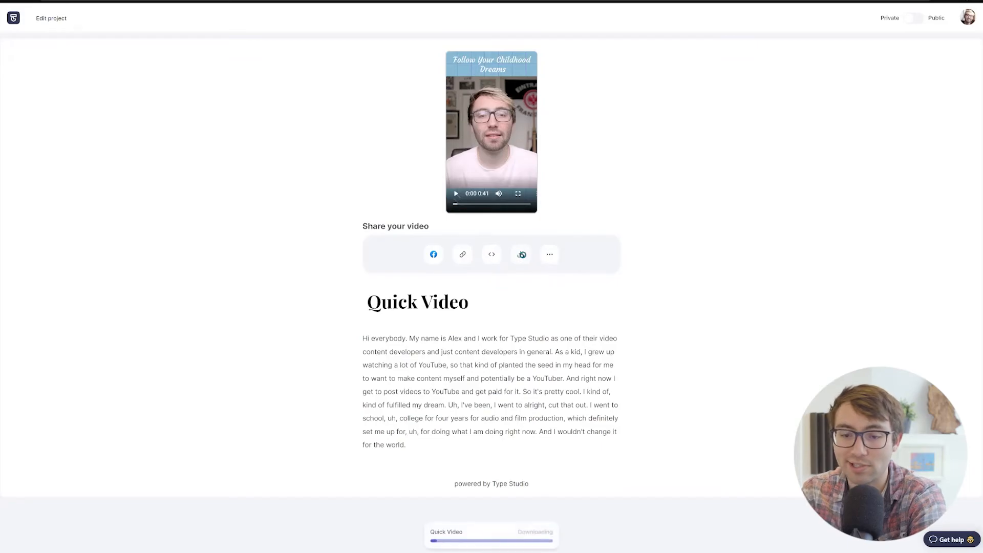